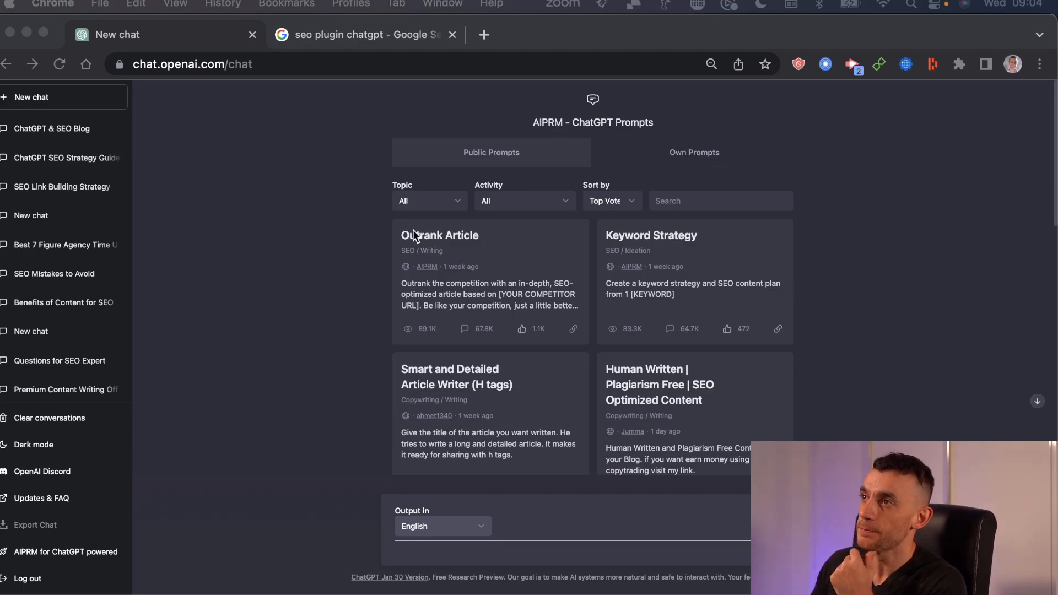
Leave the prompt library and switch to the Google results for 'seo plugin chatgpt'.
left_click(192, 64)
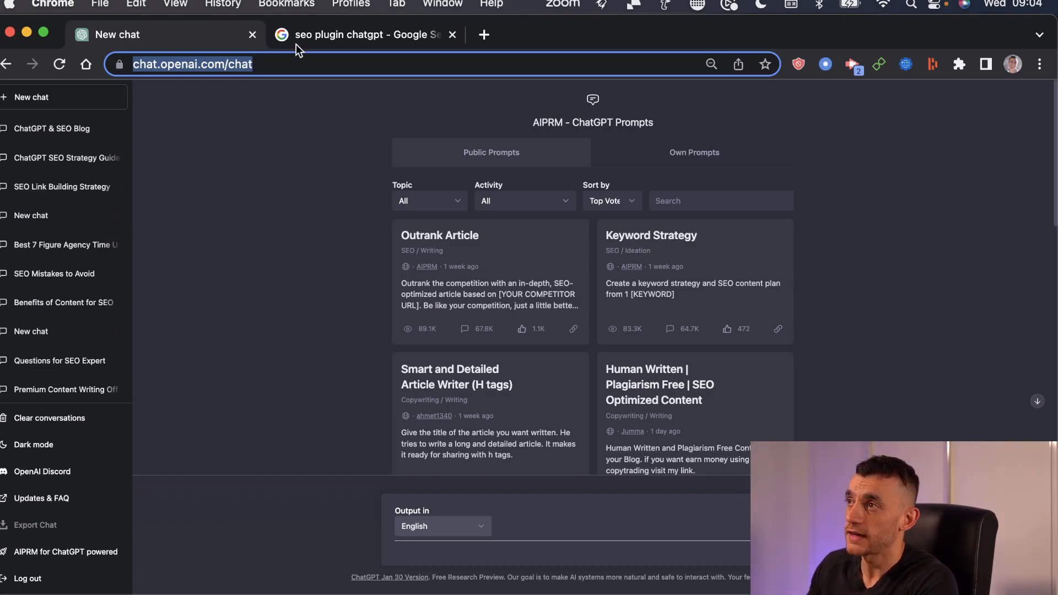
left_click(364, 35)
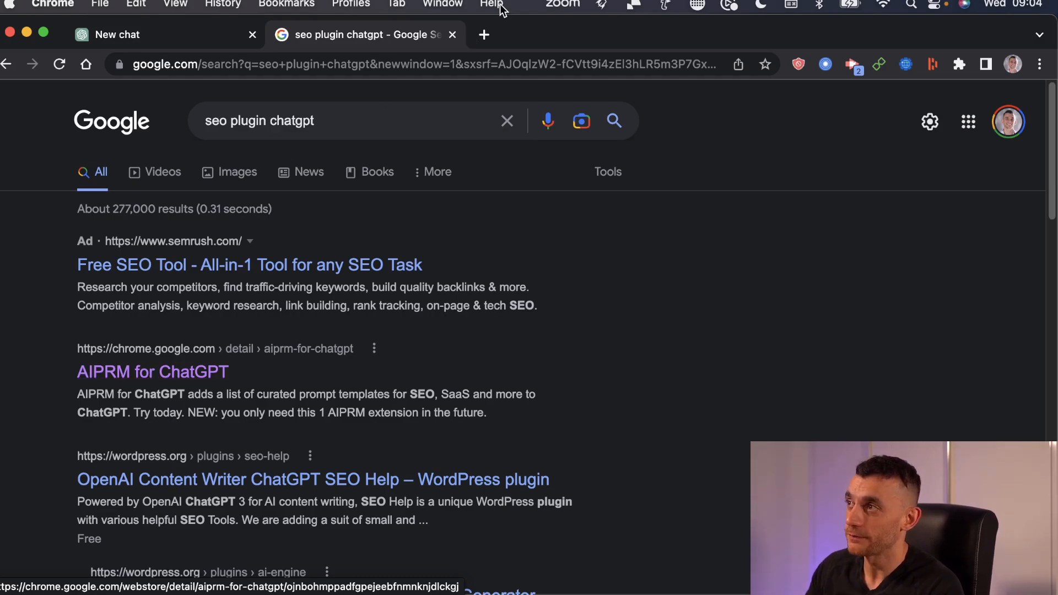
Close the Google search tab to return to the ChatGPT AIPRM library.
left_click(156, 34)
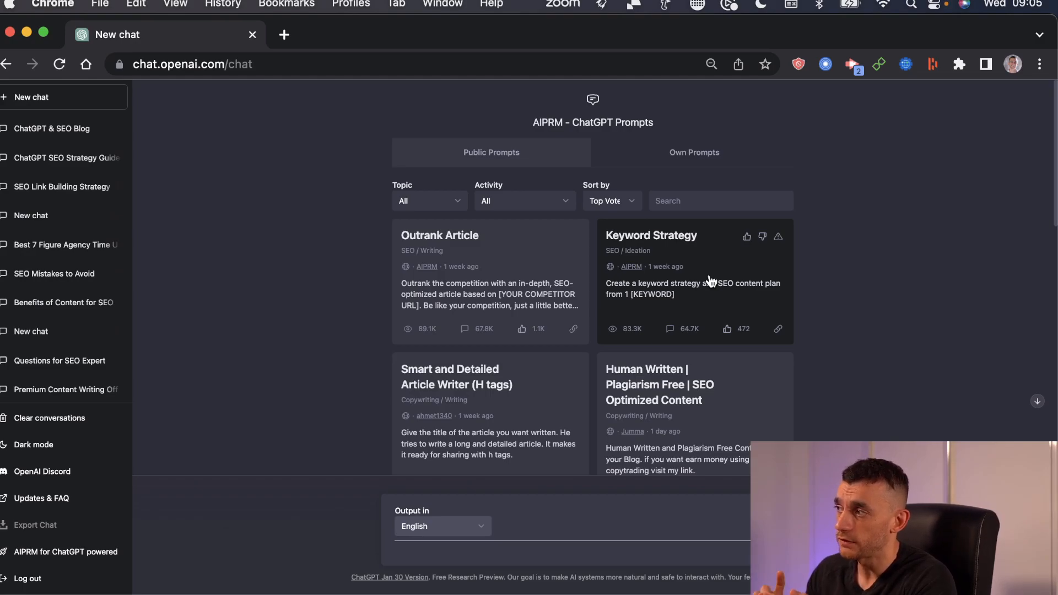
Run the AIPRM Keyword Strategy prompt with the keyword 'seo link building'.
left_click(650, 235)
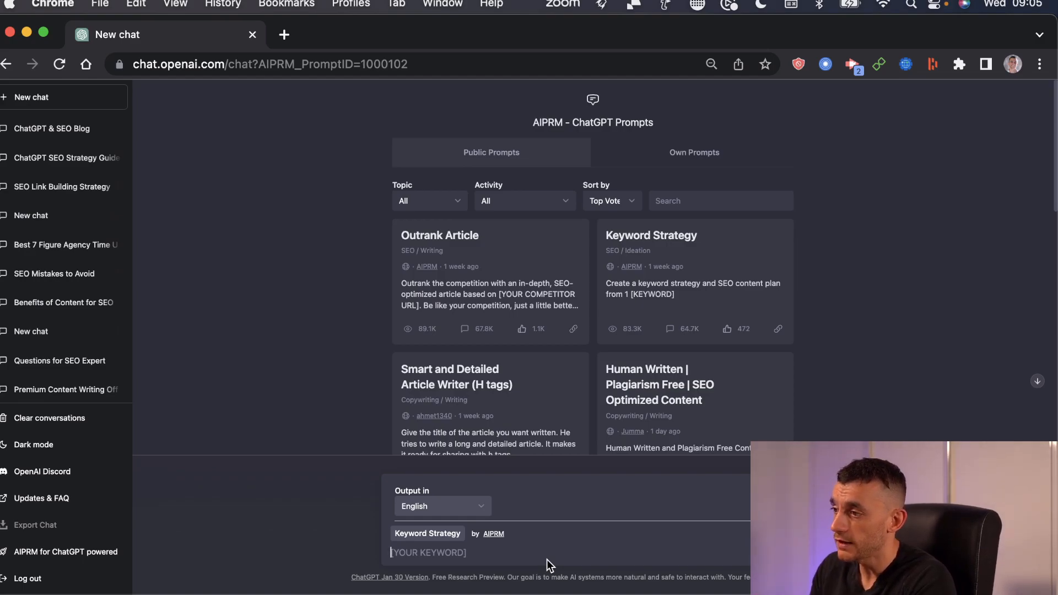
type("seo link buidi")
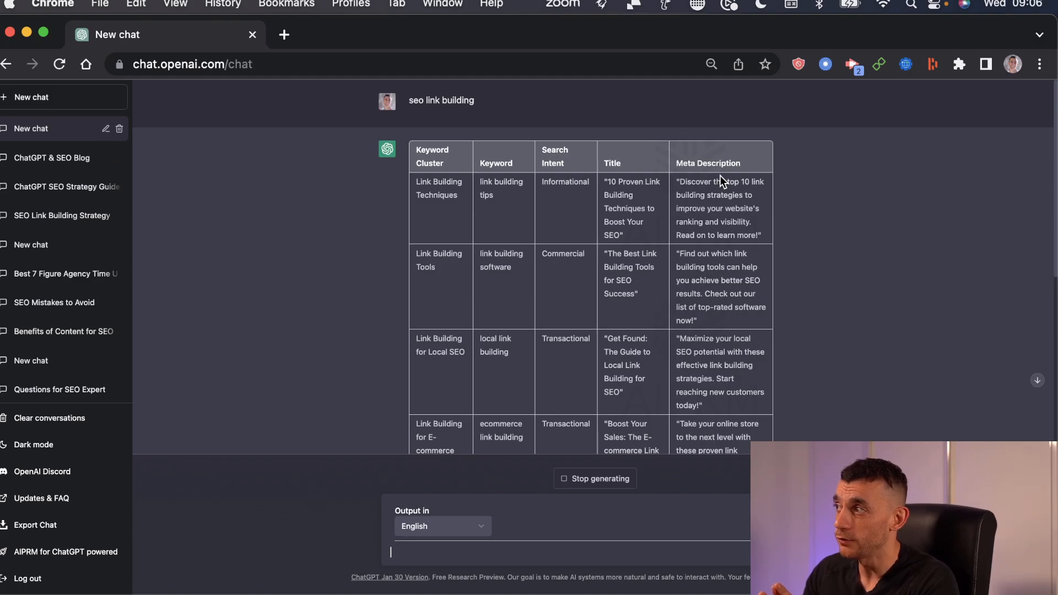
Scroll through the generated link-building keyword strategy table.
scroll("down", 3)
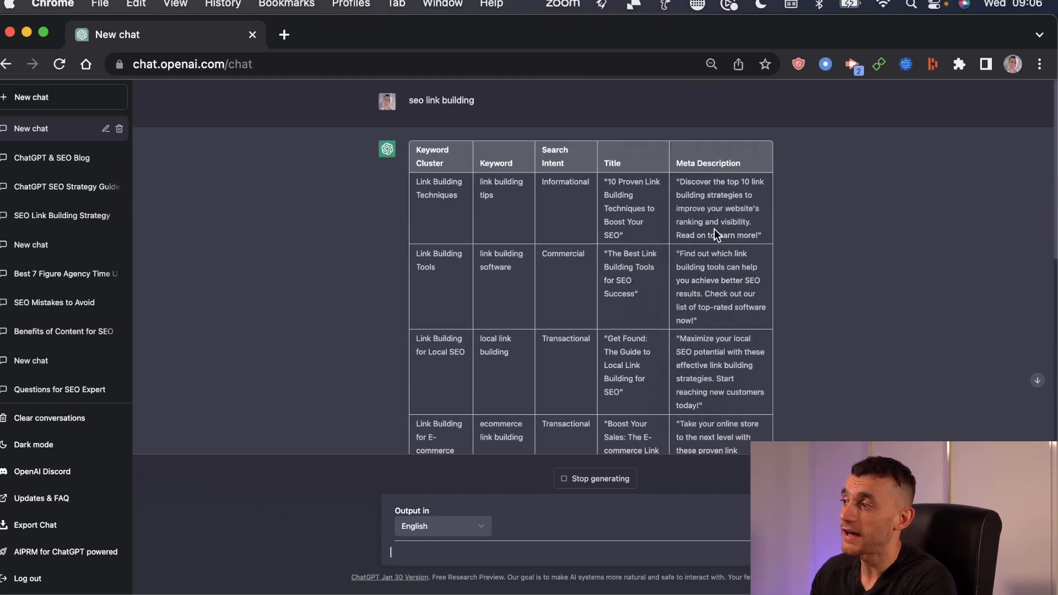
scroll("down", 3)
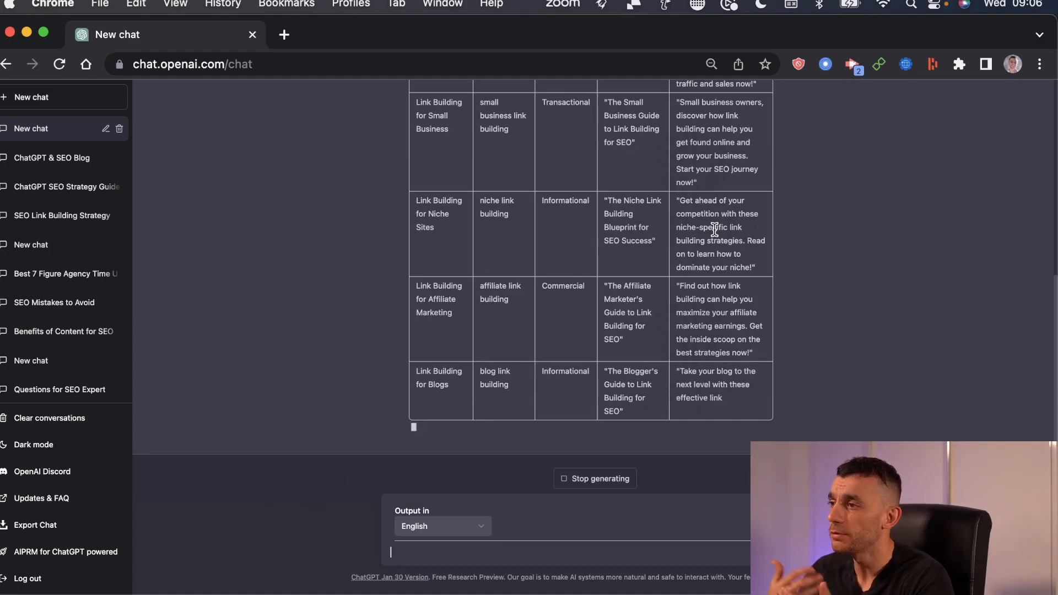
scroll("down", 3)
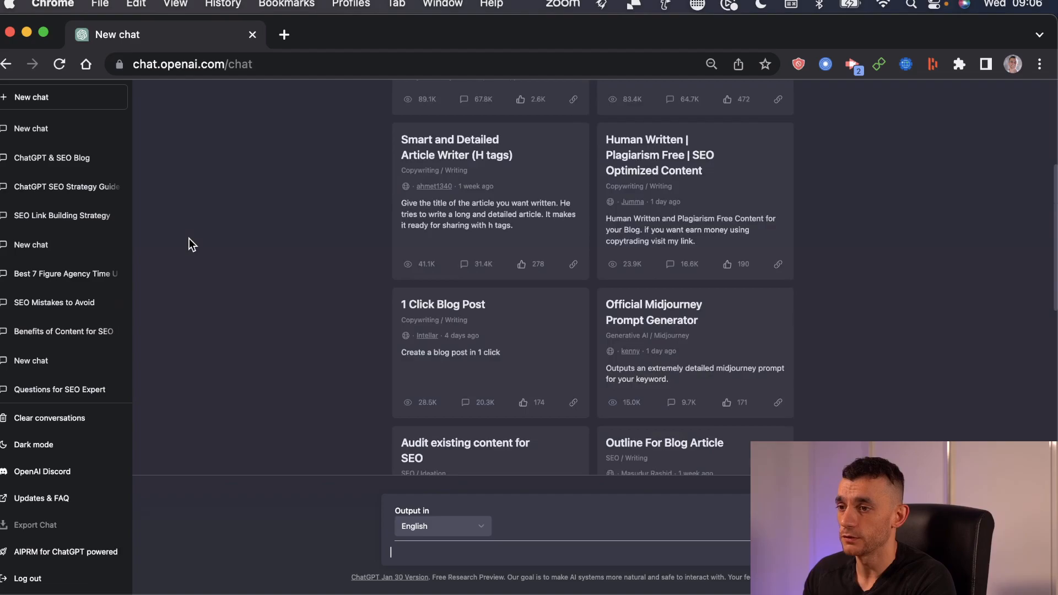
Scroll the AIPRM prompt list and choose the '1 Click Blog Post' template.
scroll("down", 3)
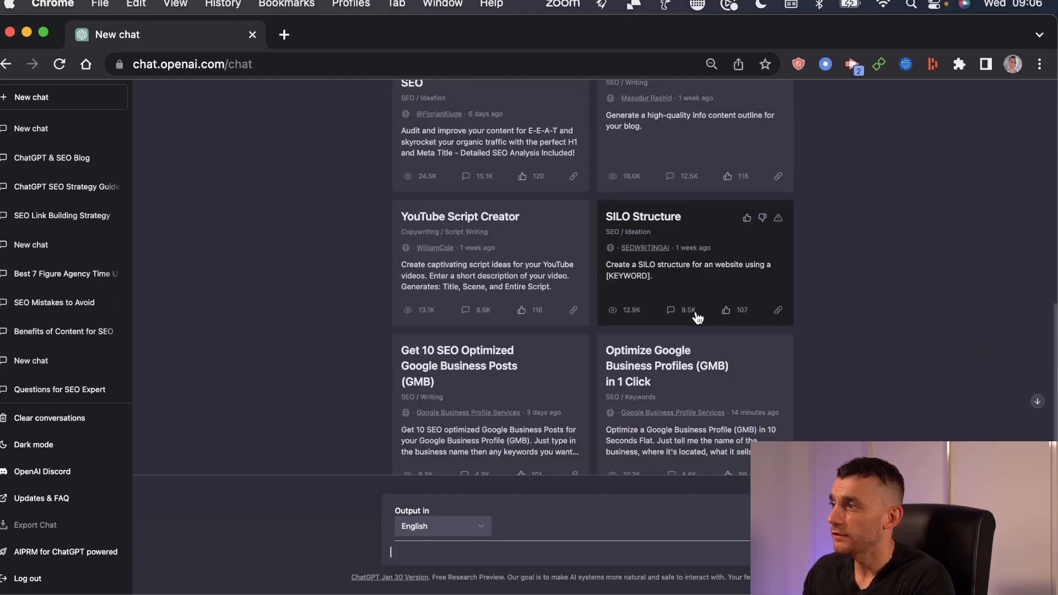
scroll("down", 3)
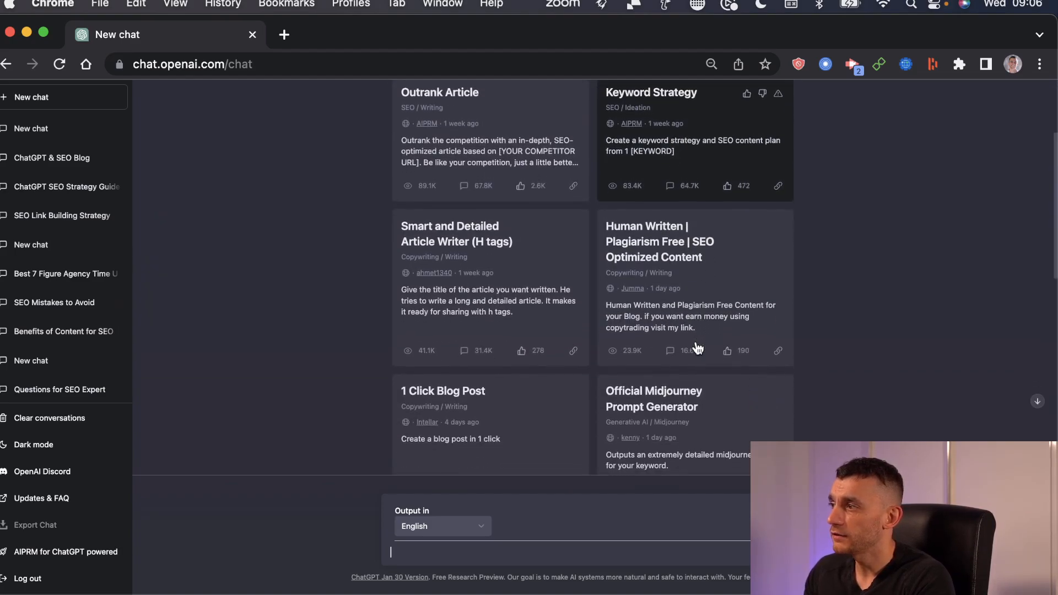
scroll("down", 3)
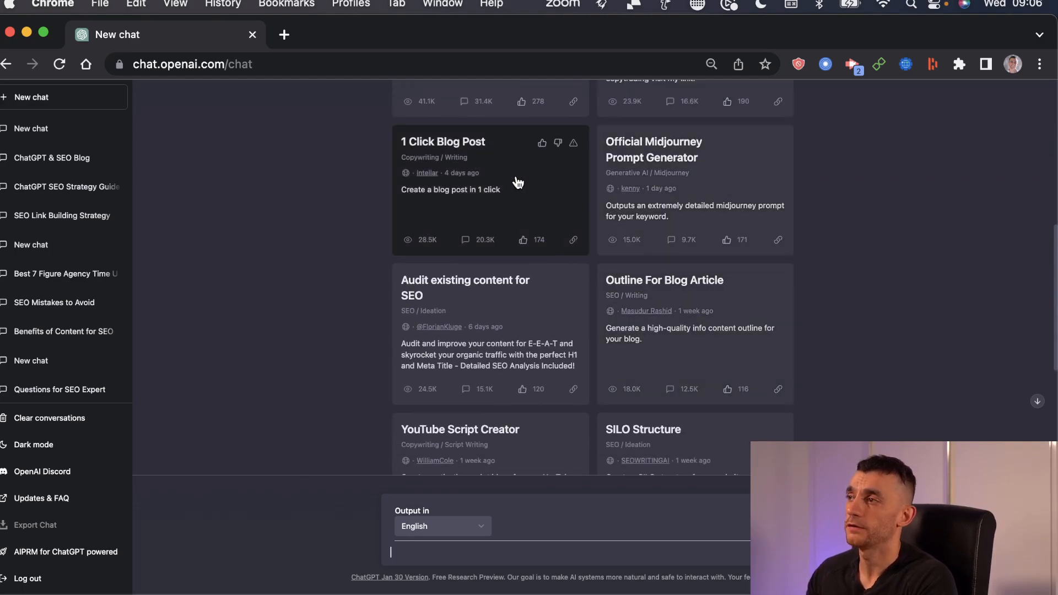
left_click(442, 142)
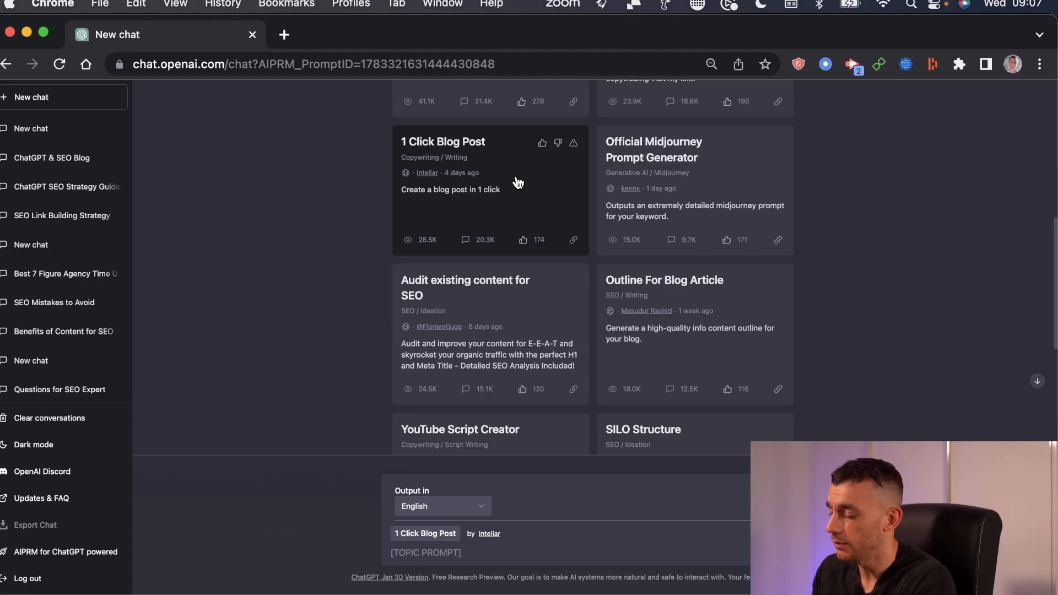
Run the 1 Click Blog Post prompt on the topic 'chatgpt and link building'.
type("chatgpt and")
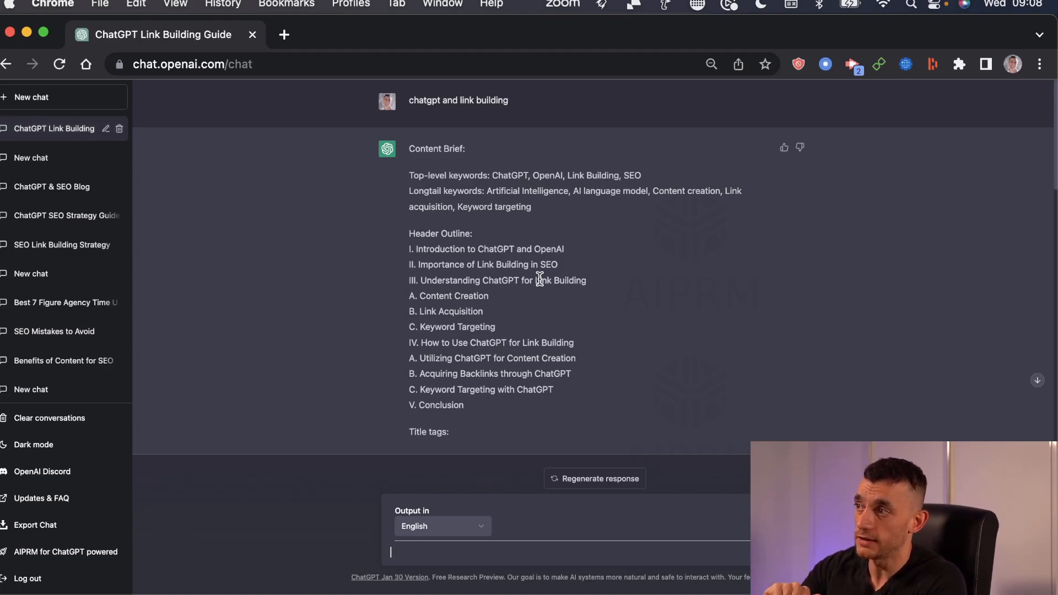
Scroll through the title tags, meta descriptions and full link-building blog post.
scroll("down", 3)
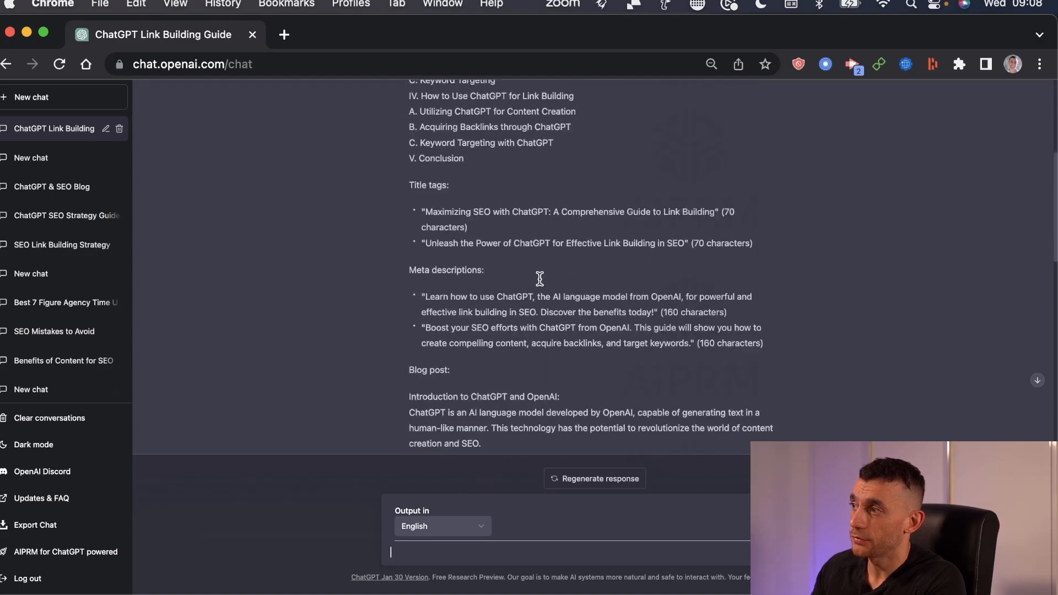
scroll("down", 3)
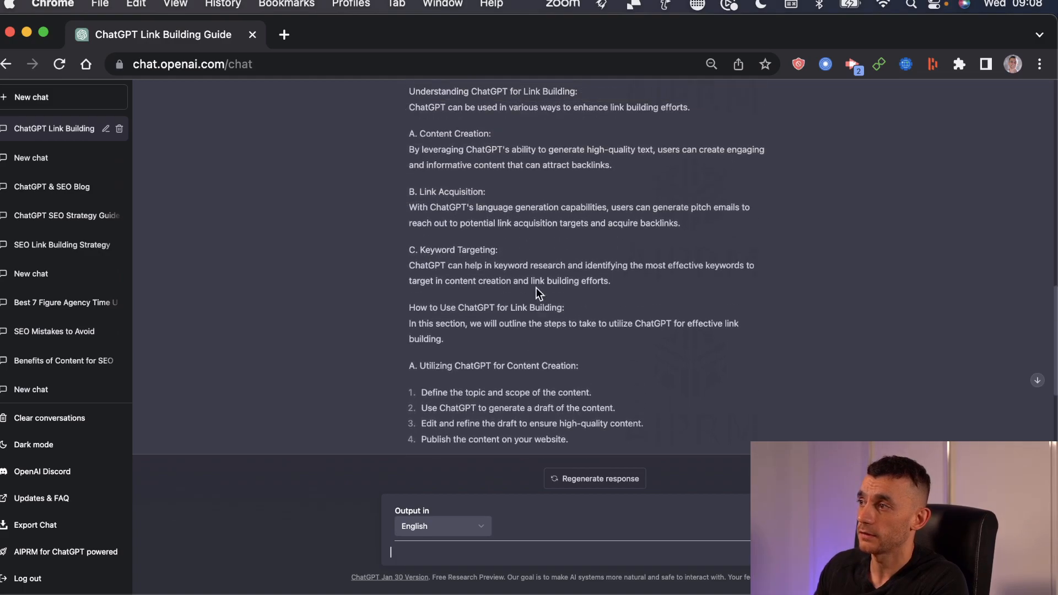
scroll("down", 3)
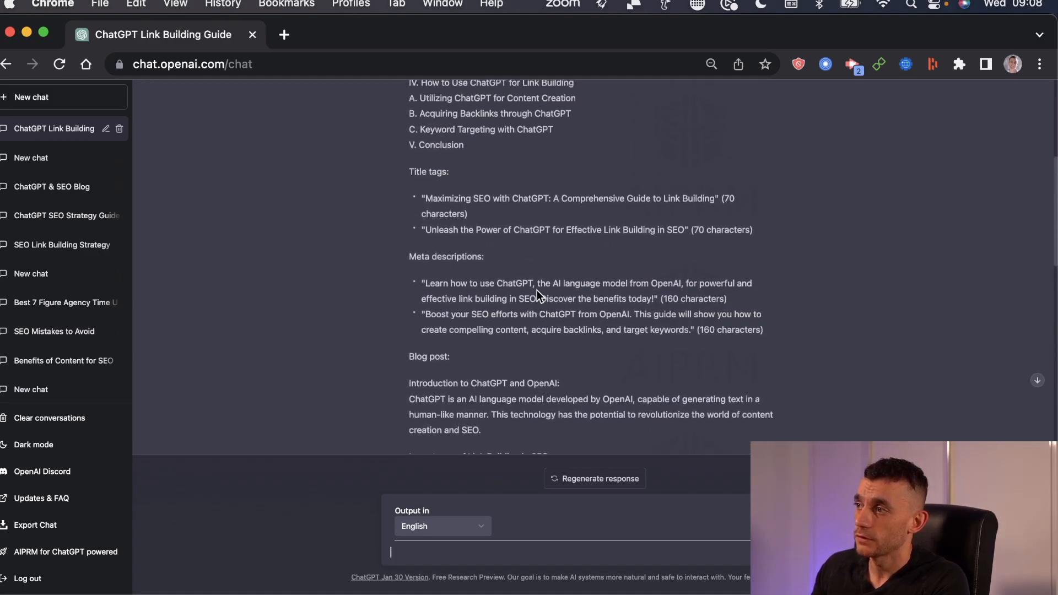
scroll("down", 3)
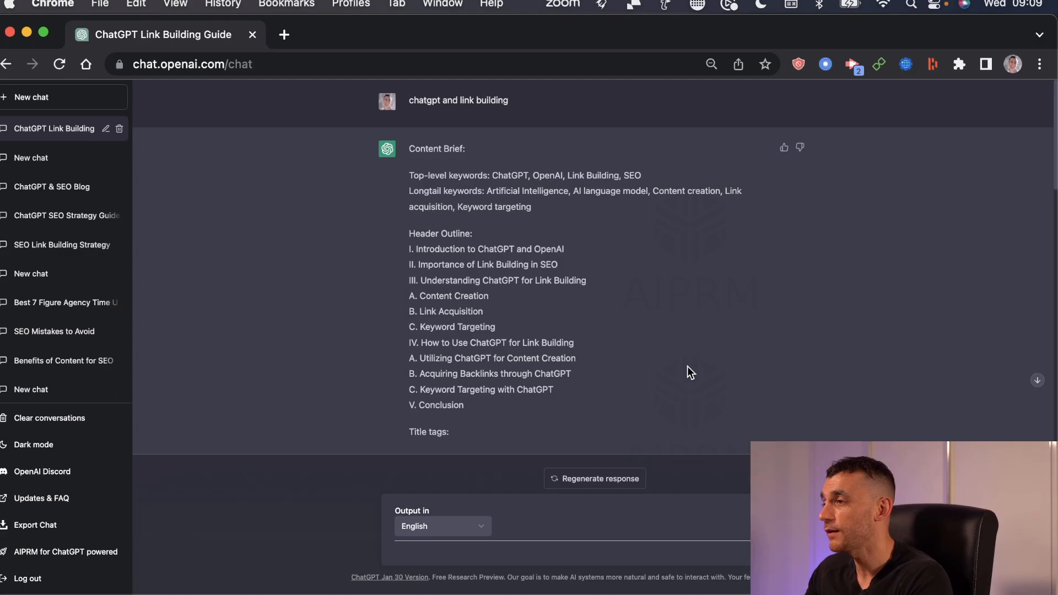
mouse_move(29, 64)
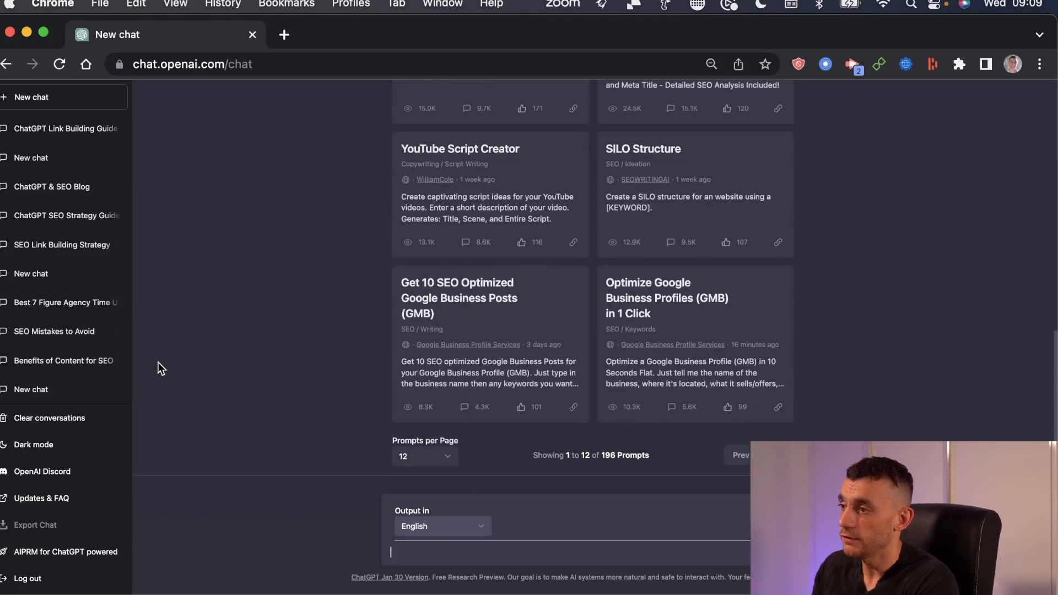
type("build me back")
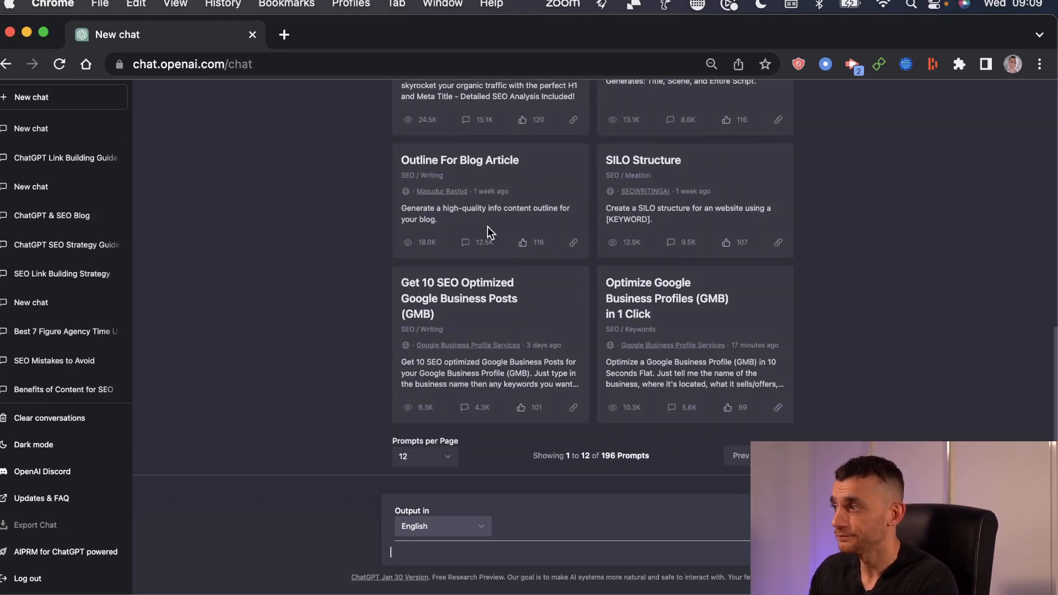
scroll("down", 3)
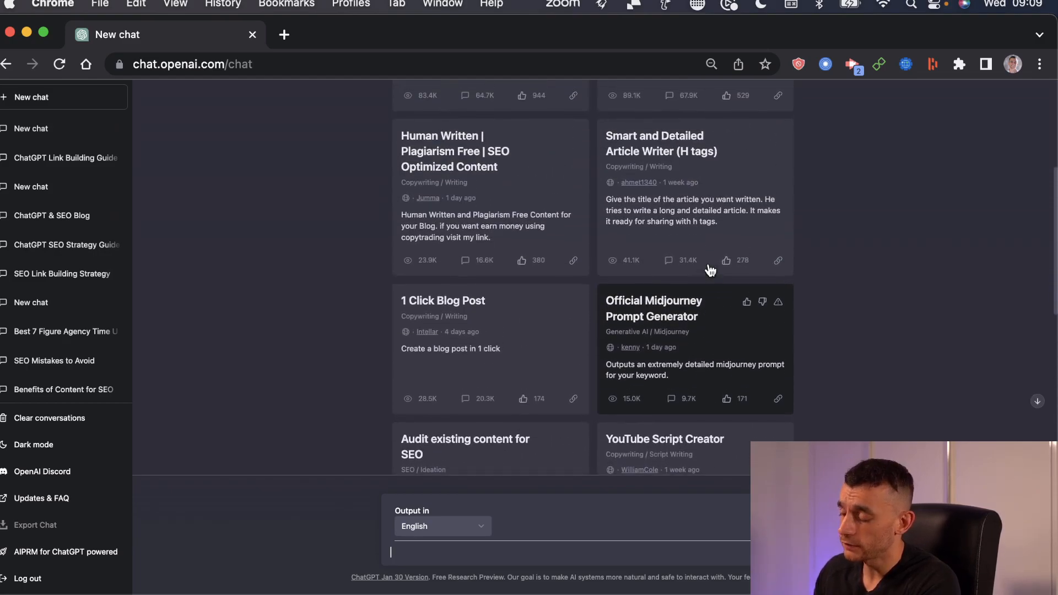